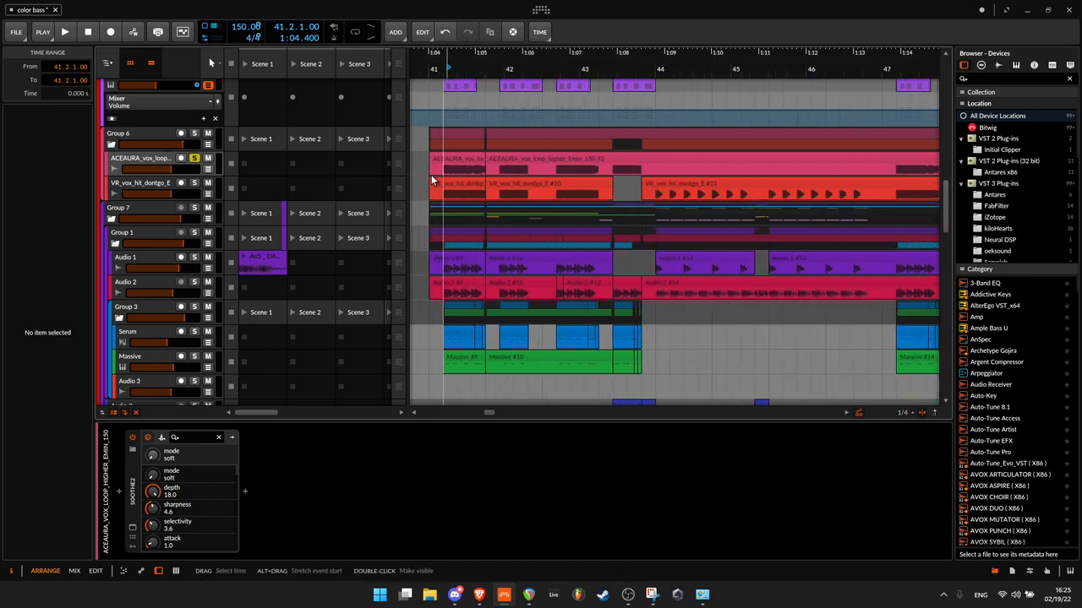
Step: Show the Audio 1 bass track's device chain with its PitchMap and EQ devices
left_click(65, 30)
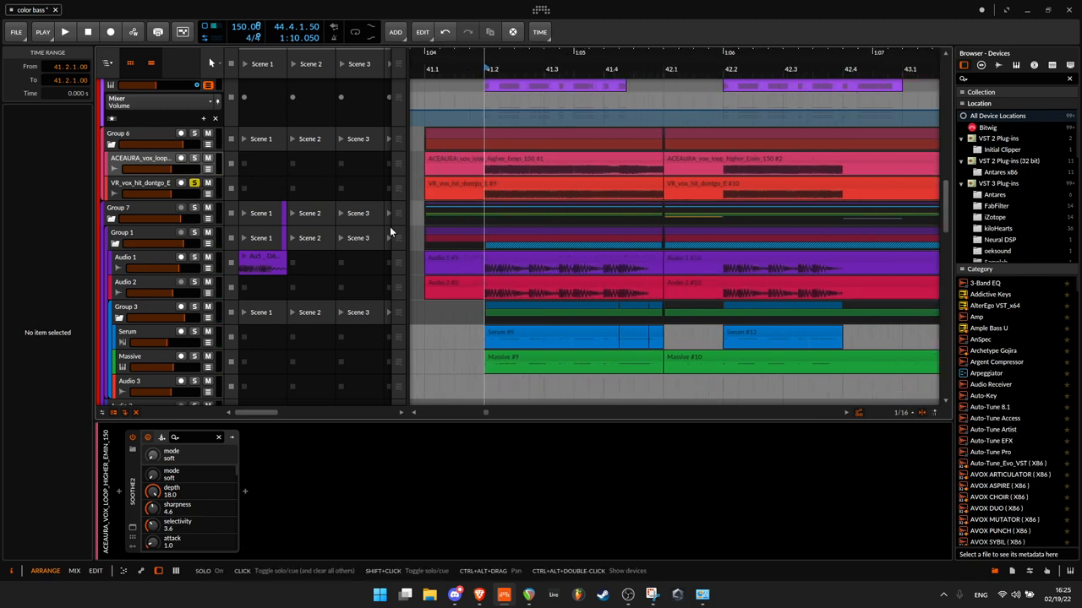
left_click(65, 30)
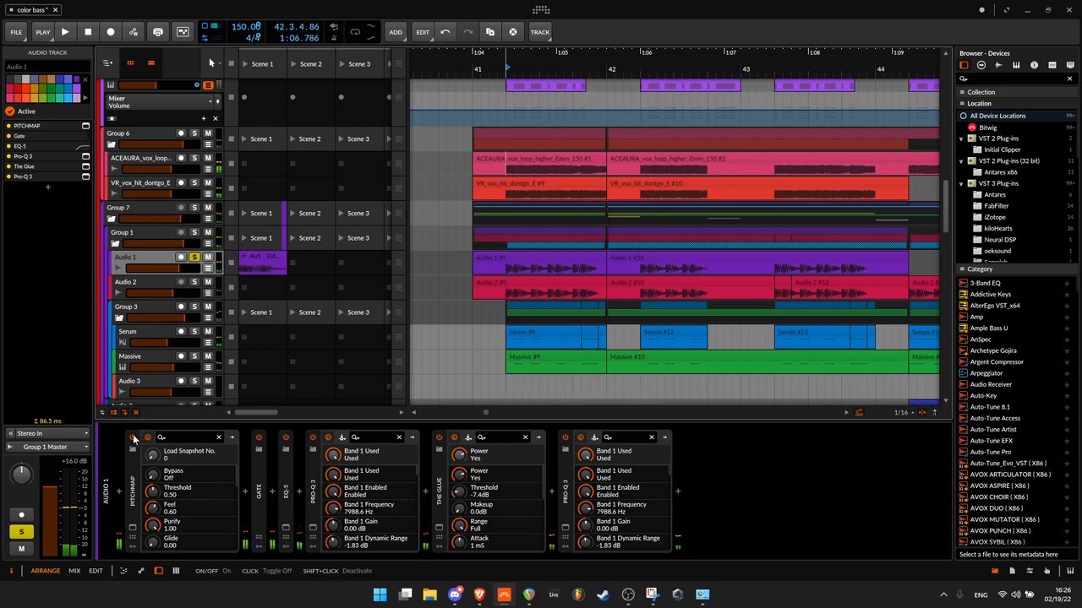
left_click(64, 30)
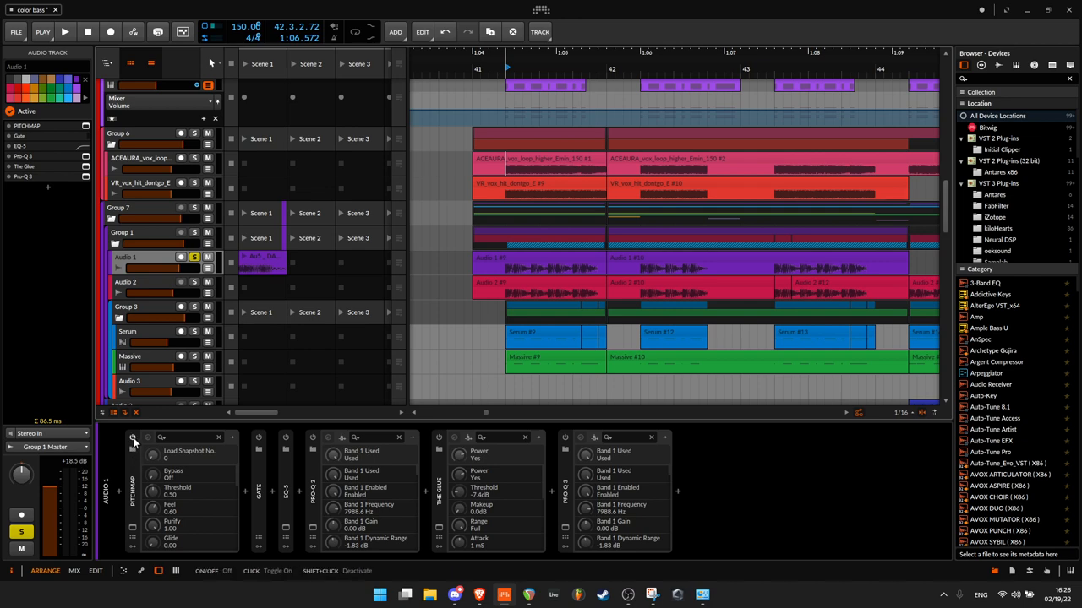
left_click(132, 443)
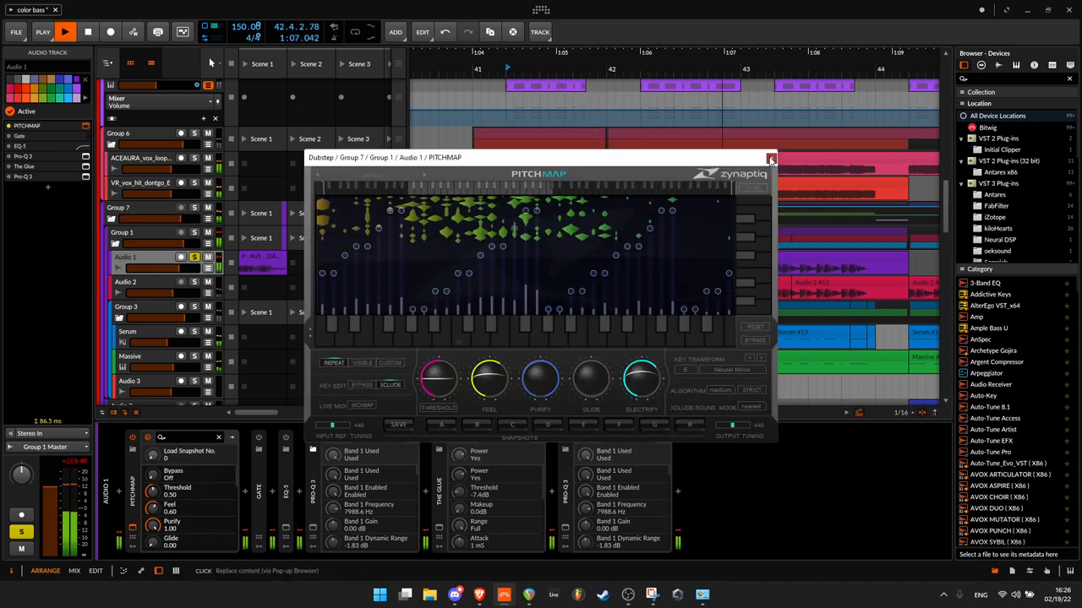
left_click(770, 159)
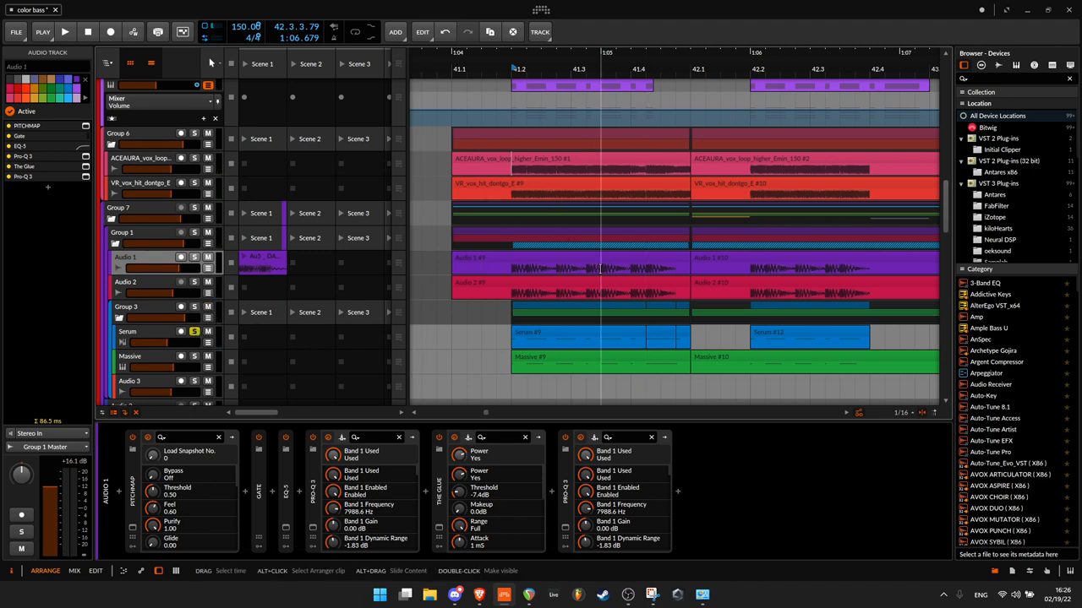
left_click(64, 32)
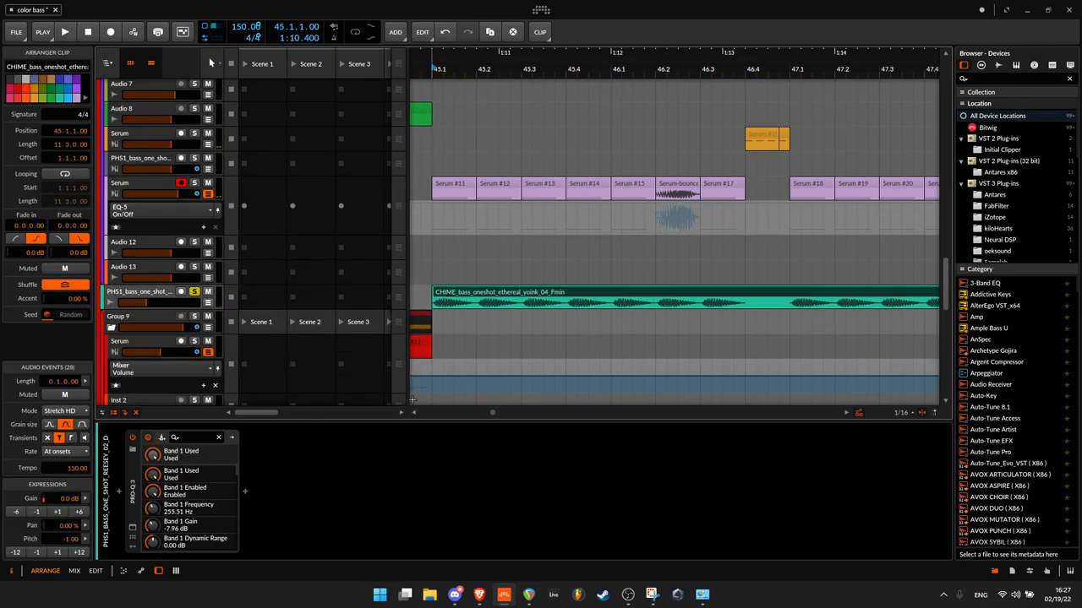
left_click(64, 30)
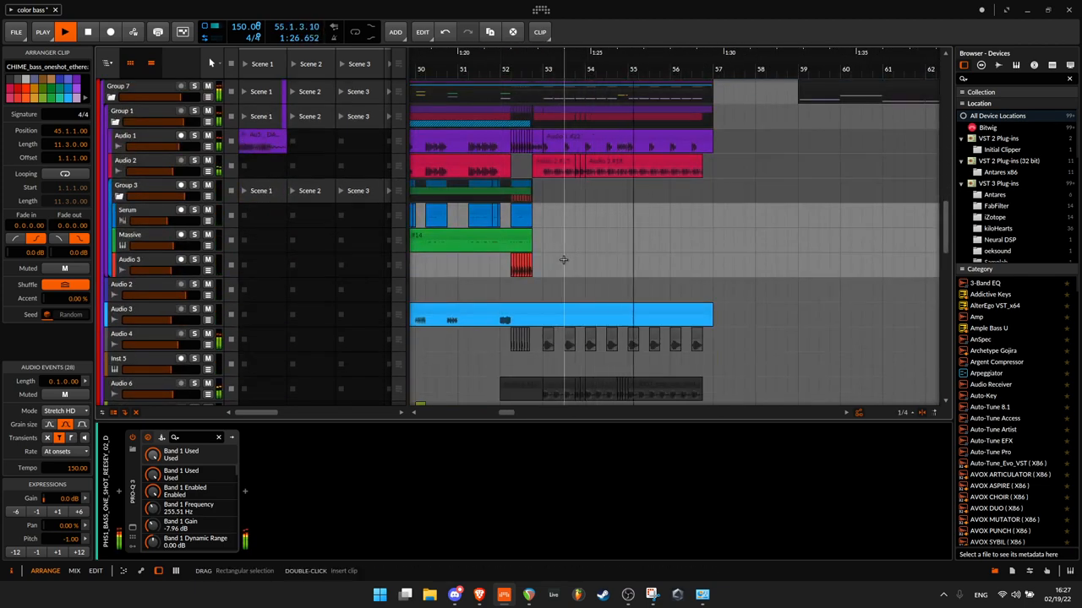
scroll("down", 3)
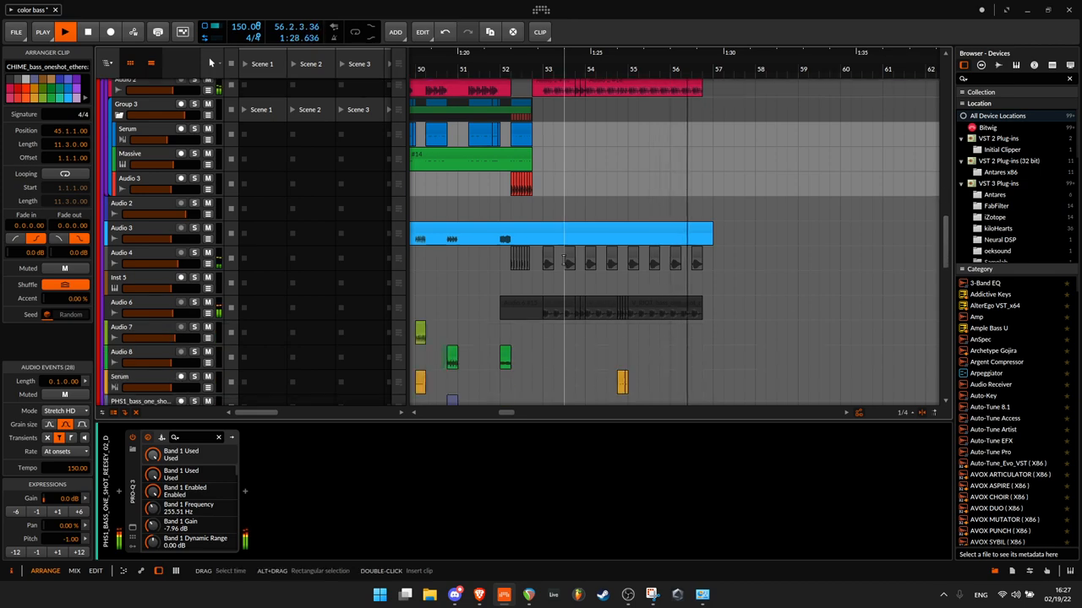